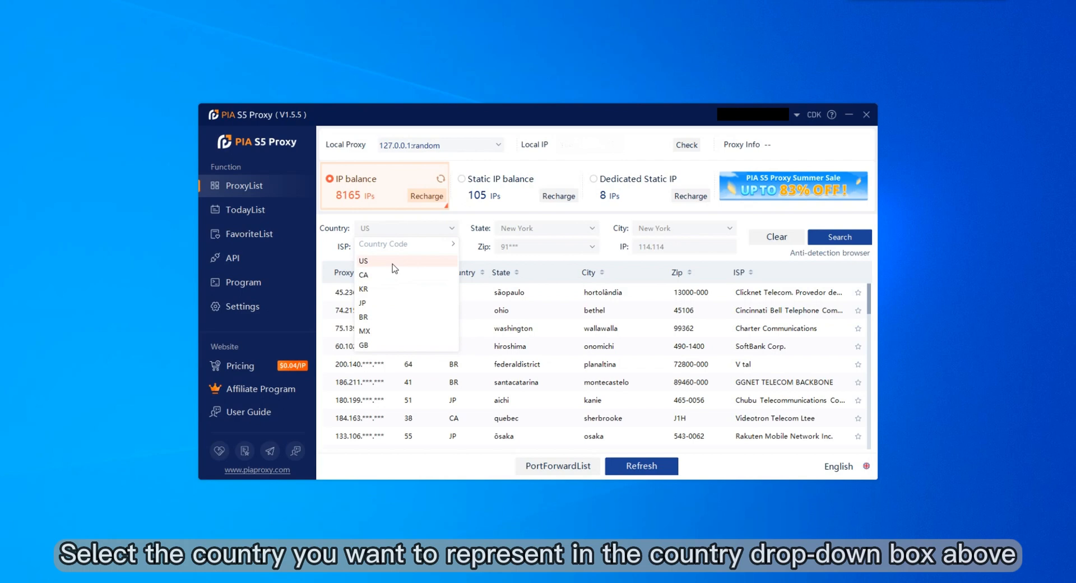
Step: Filter the proxy search to country US and state newyork
left_click(364, 260)
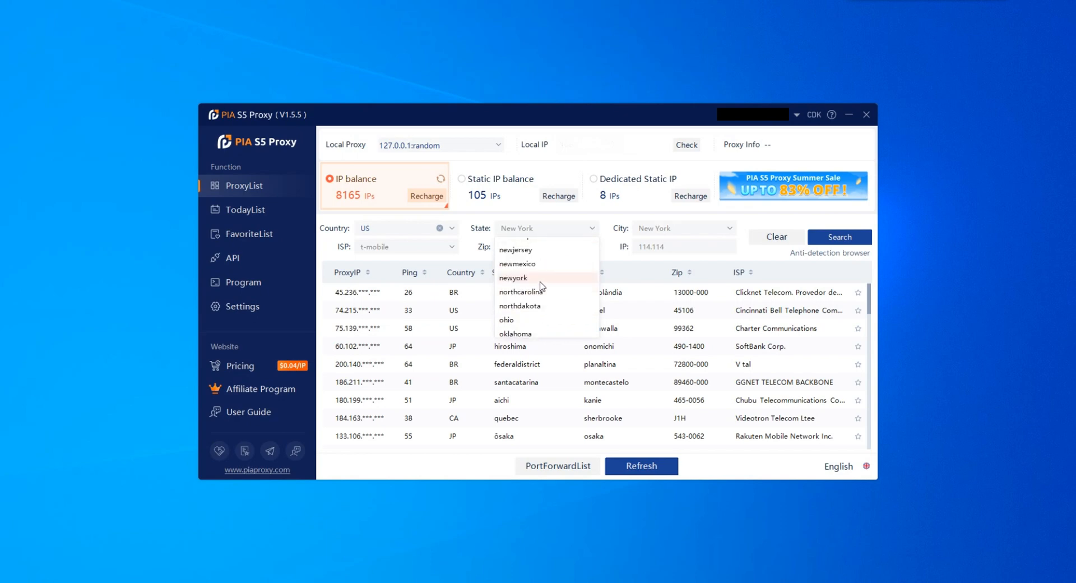
left_click(513, 278)
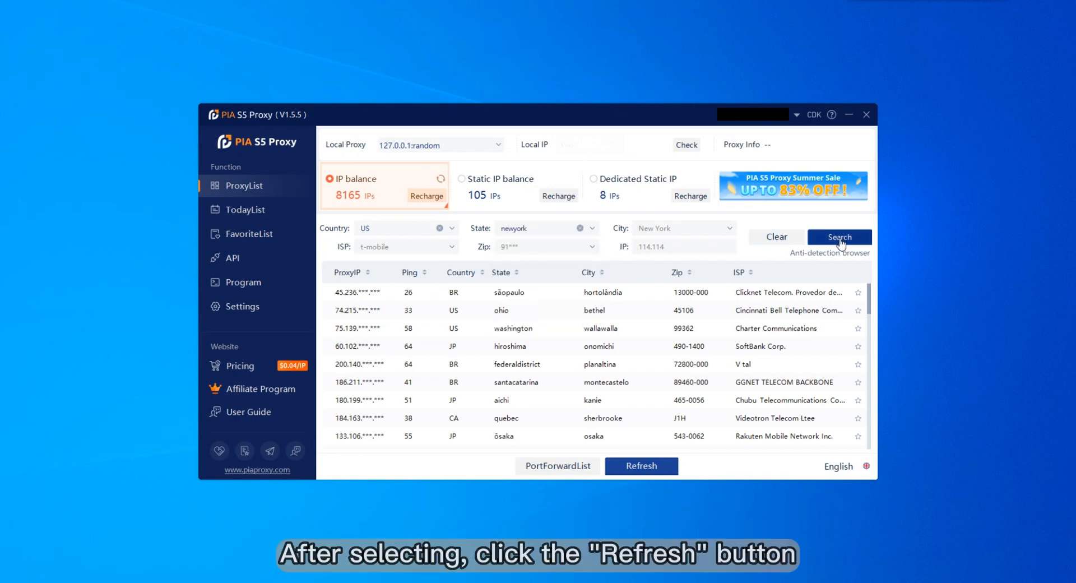
Step: Search the filtered proxies and sort the results by ping, lowest (20) first
left_click(838, 236)
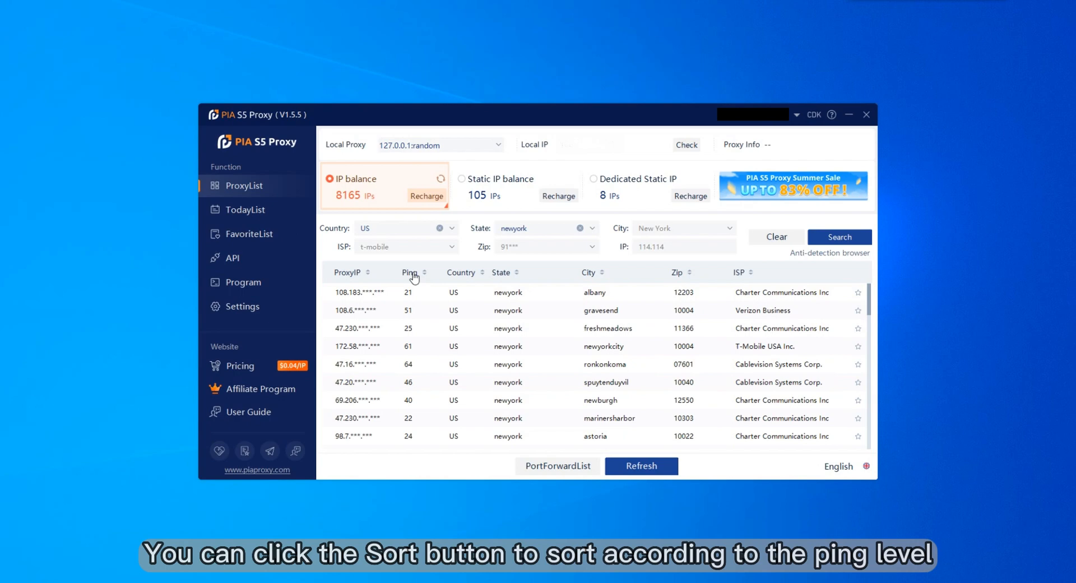
left_click(424, 273)
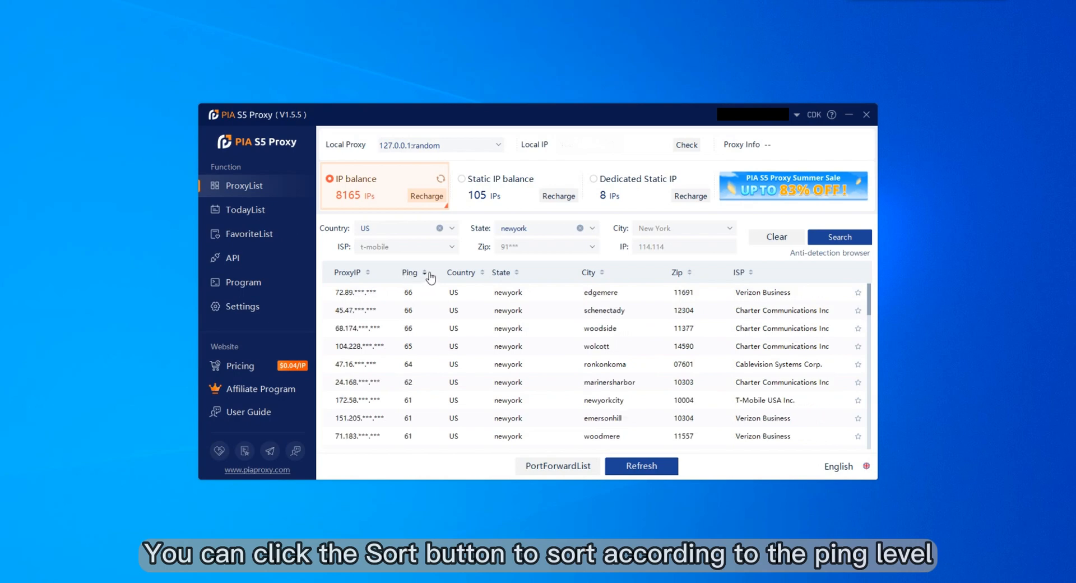
left_click(423, 272)
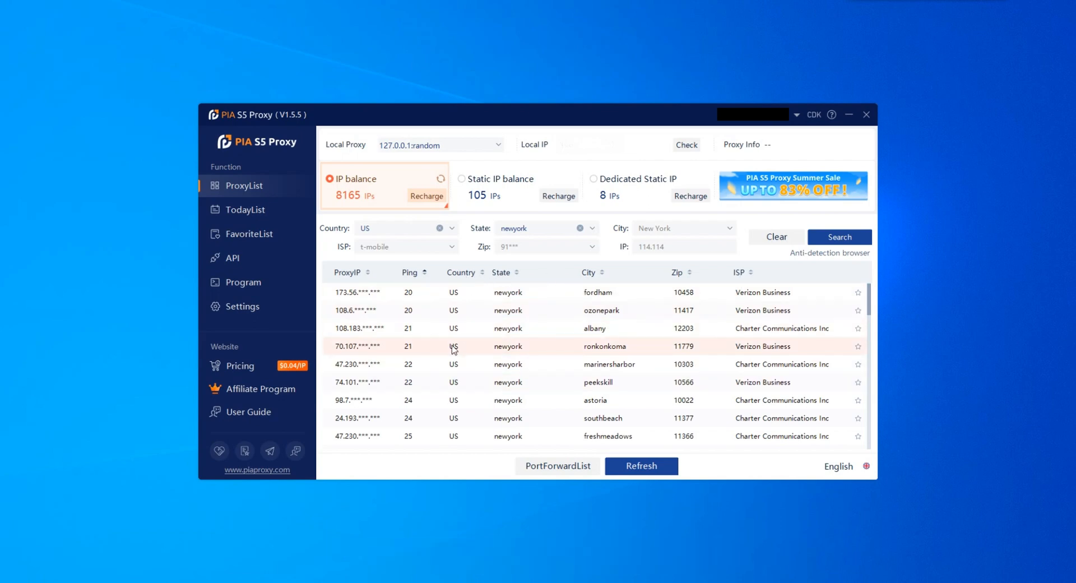
Step: Forward the albany proxy to local port 40001 and show it in the Forward List
right_click(452, 329)
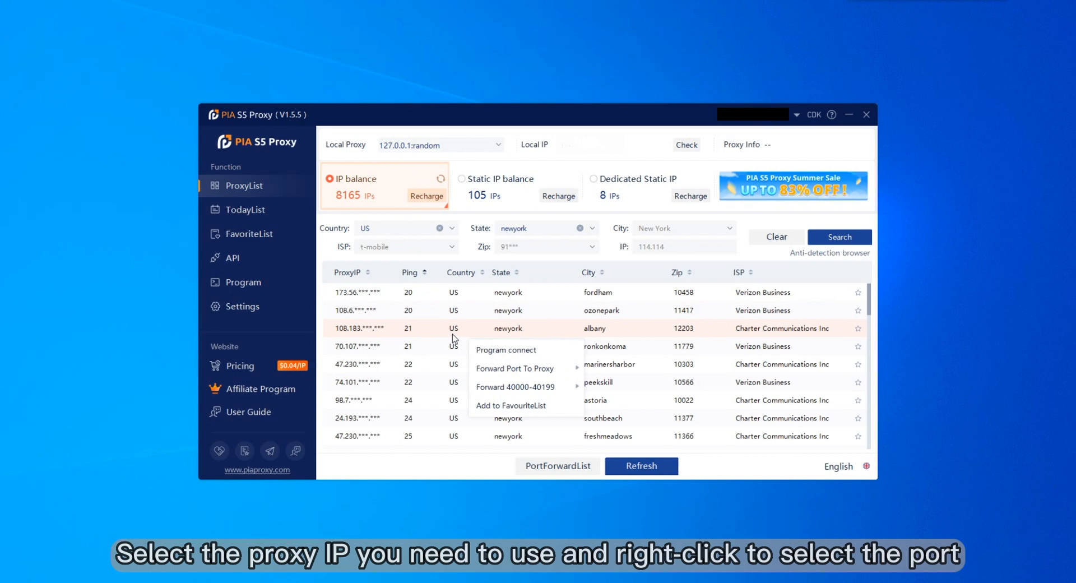
mouse_move(514, 368)
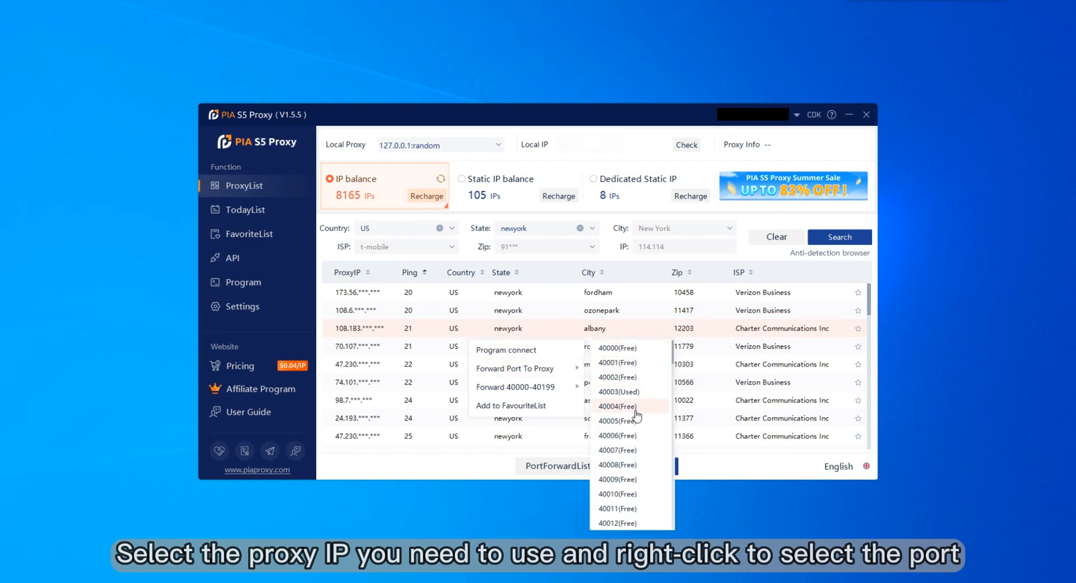
left_click(617, 405)
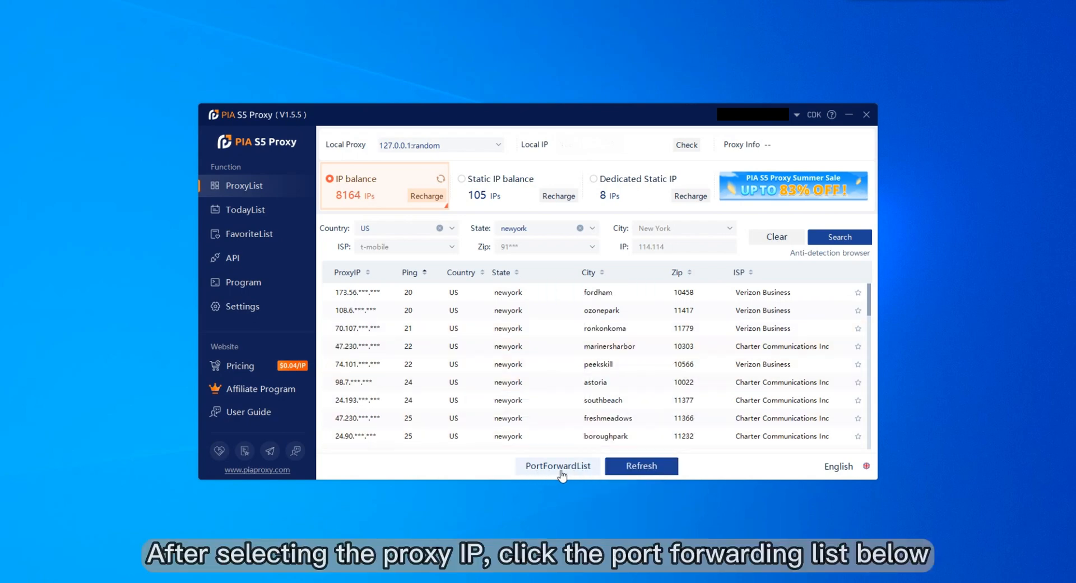
left_click(557, 465)
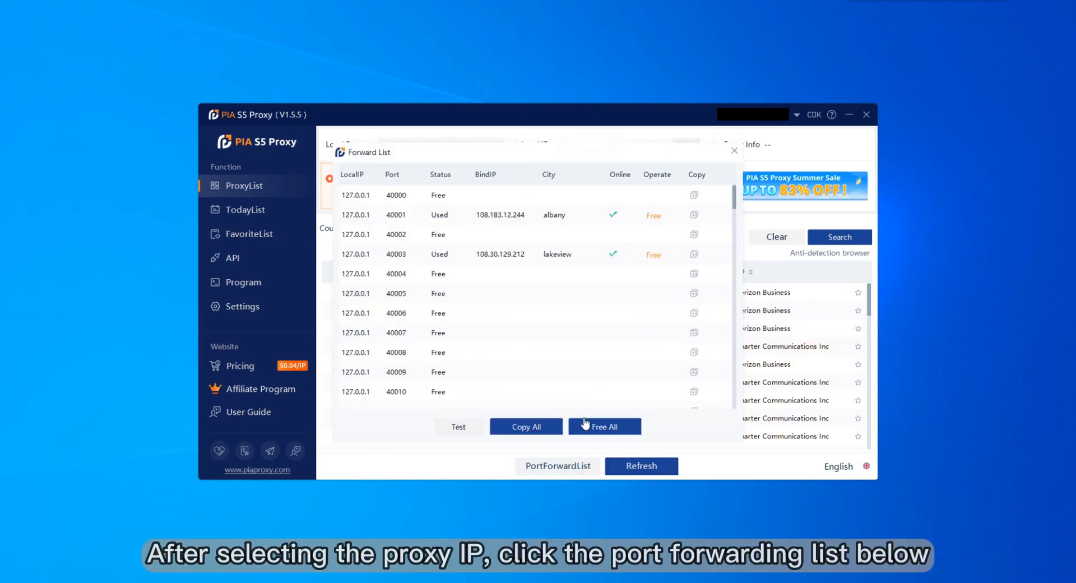